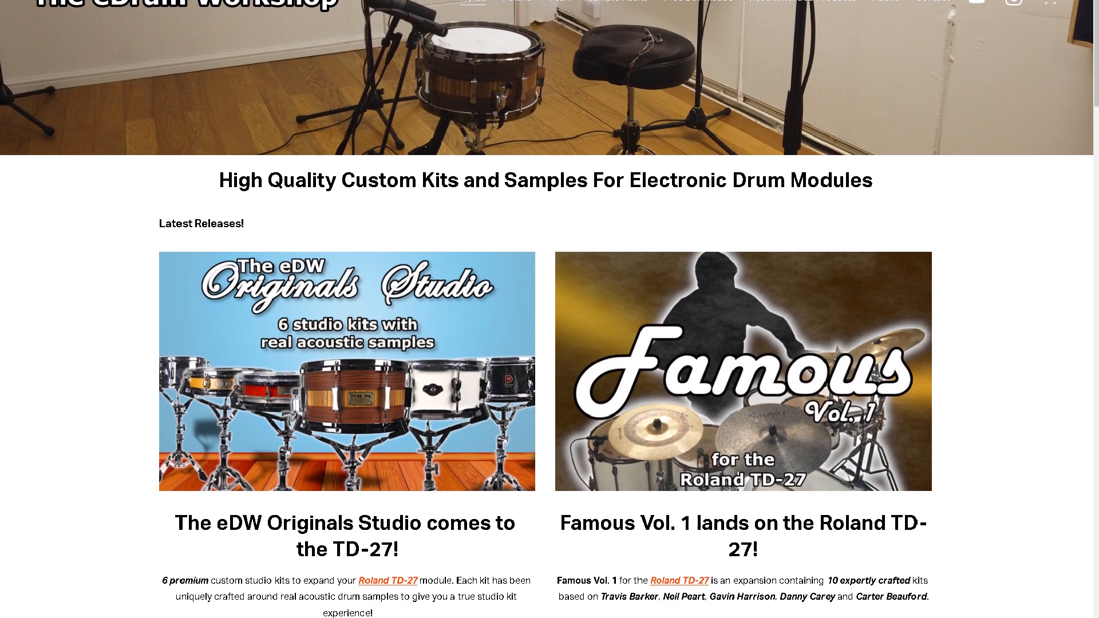
Step: Scroll down through the pack folder's file list to reach the KIT-1xx.TD0 files
{"action": "scroll", "scroll_direction": "down", "scroll_amount": 3}
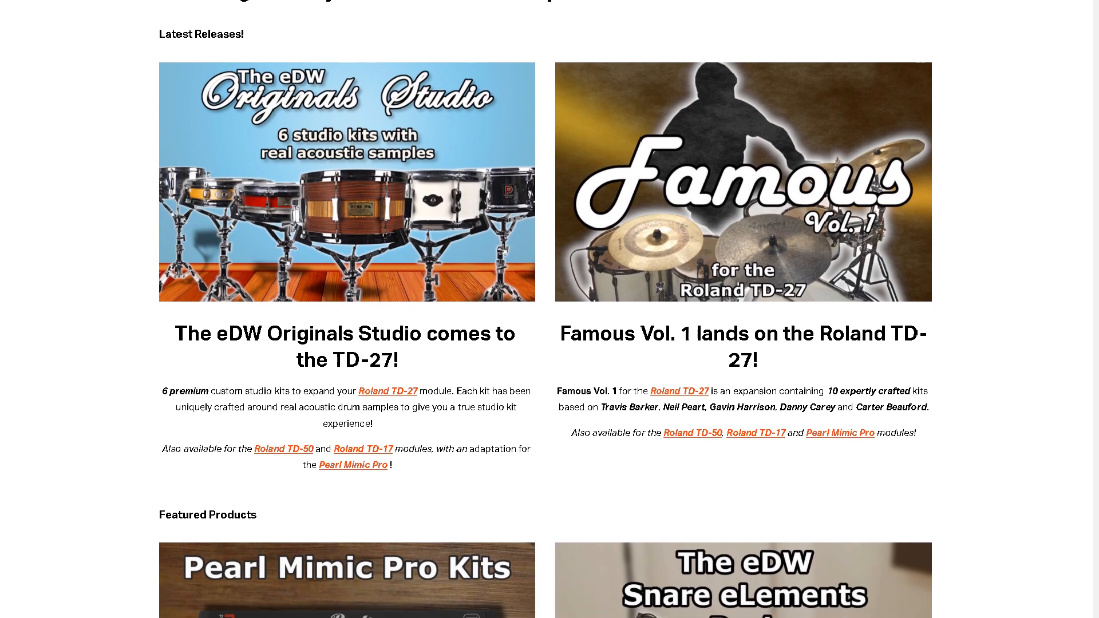
{"action": "scroll", "scroll_direction": "down", "scroll_amount": 3}
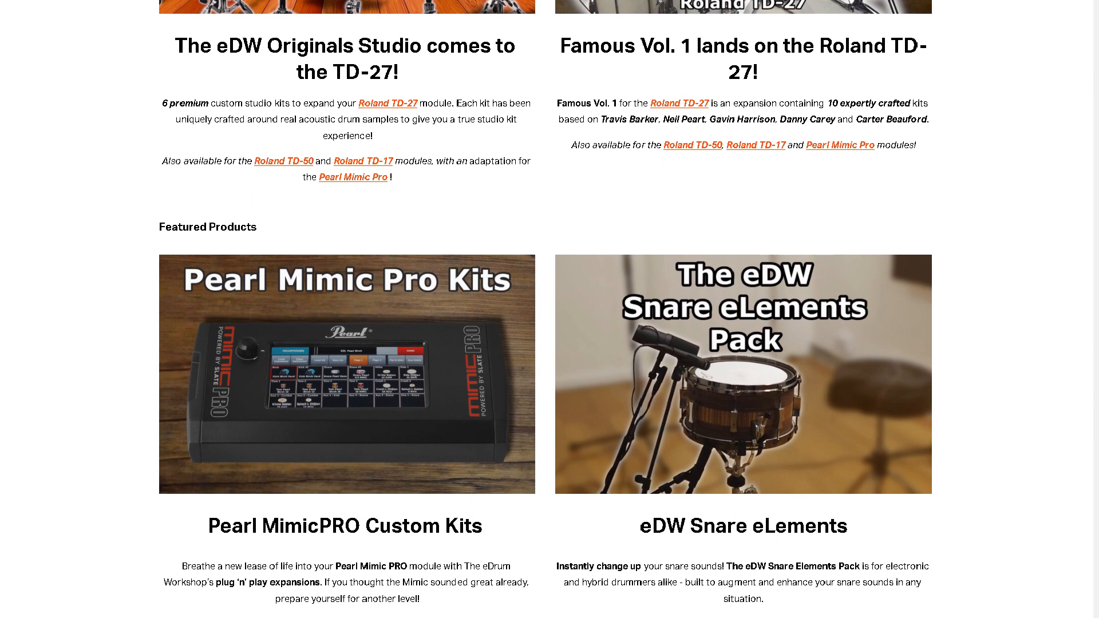
{"action": "scroll", "scroll_direction": "down", "scroll_amount": 3}
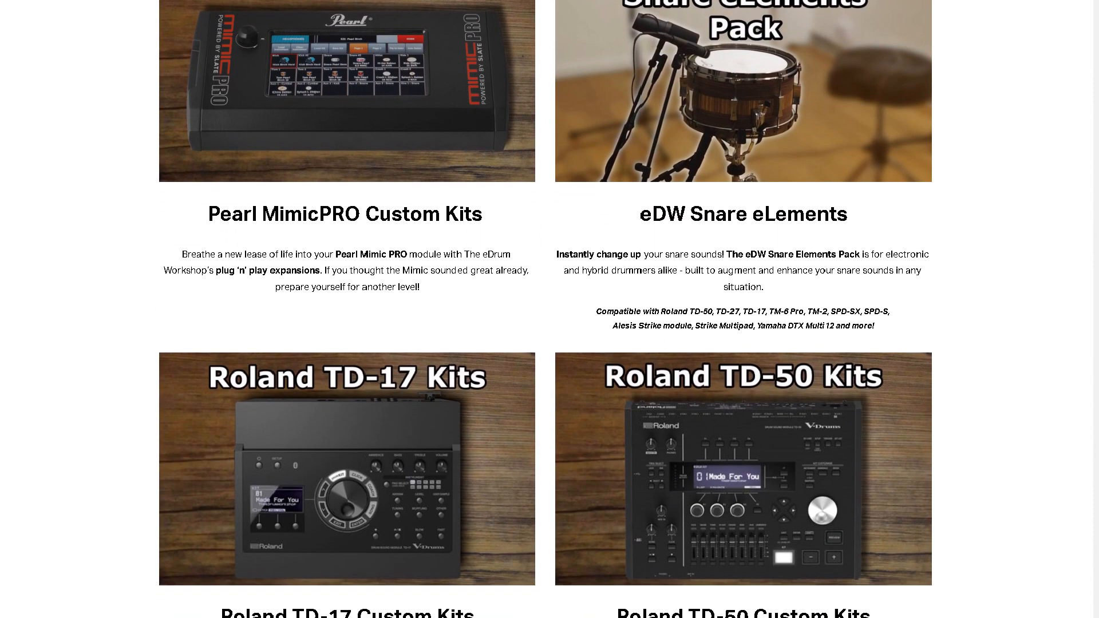
{"action": "scroll", "scroll_direction": "down", "scroll_amount": 3}
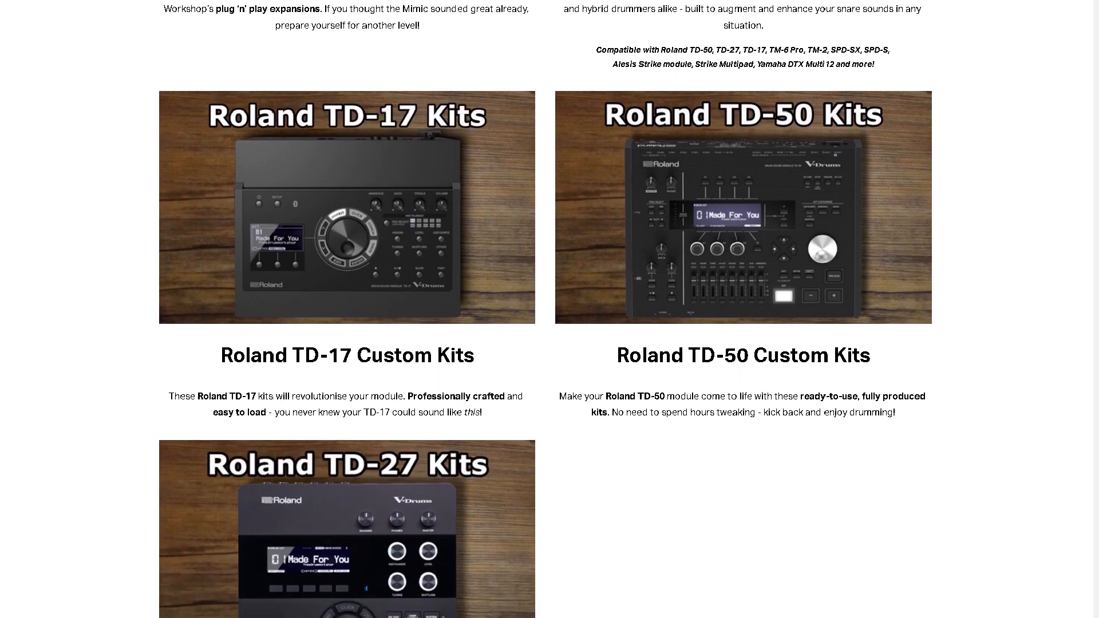
{"action": "scroll", "scroll_direction": "down", "scroll_amount": 3}
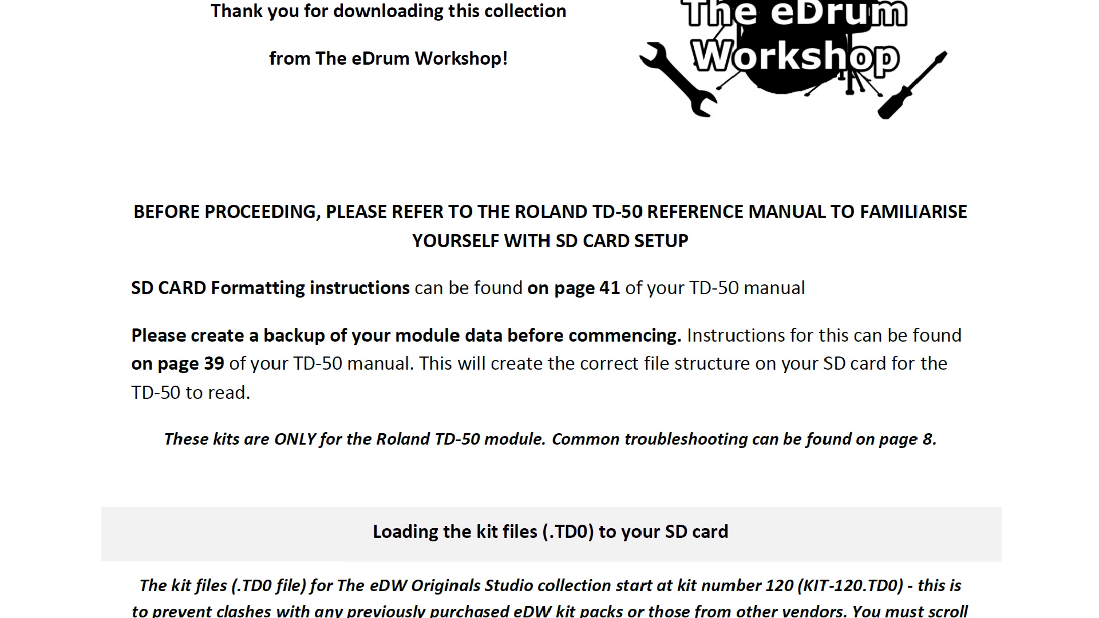
{"action": "scroll", "scroll_direction": "down", "scroll_amount": 3}
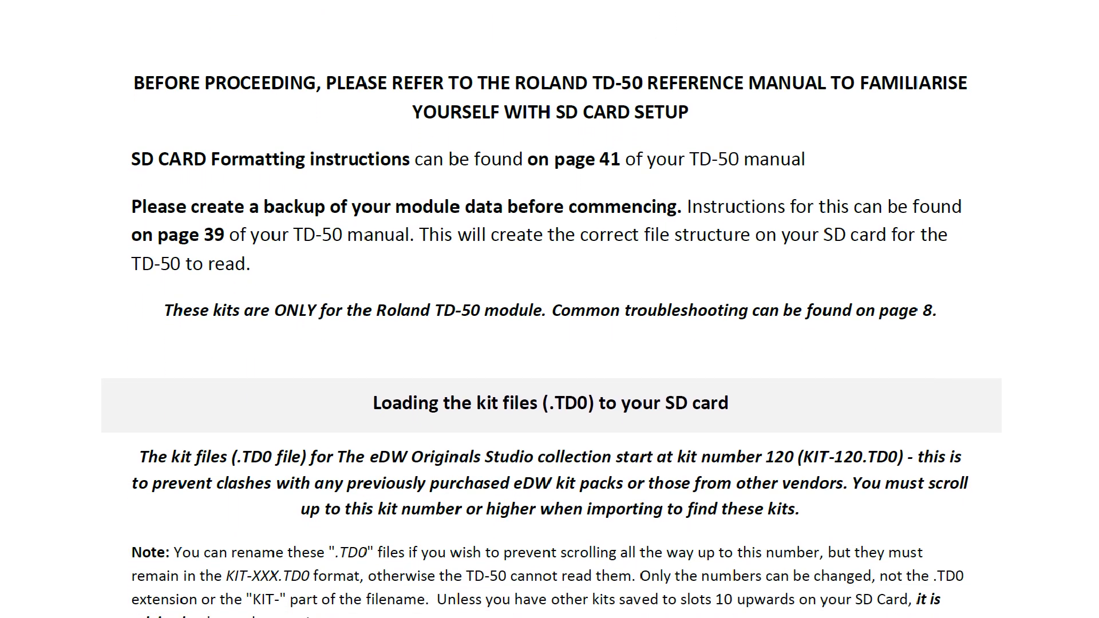
{"action": "scroll", "scroll_direction": "down", "scroll_amount": 3}
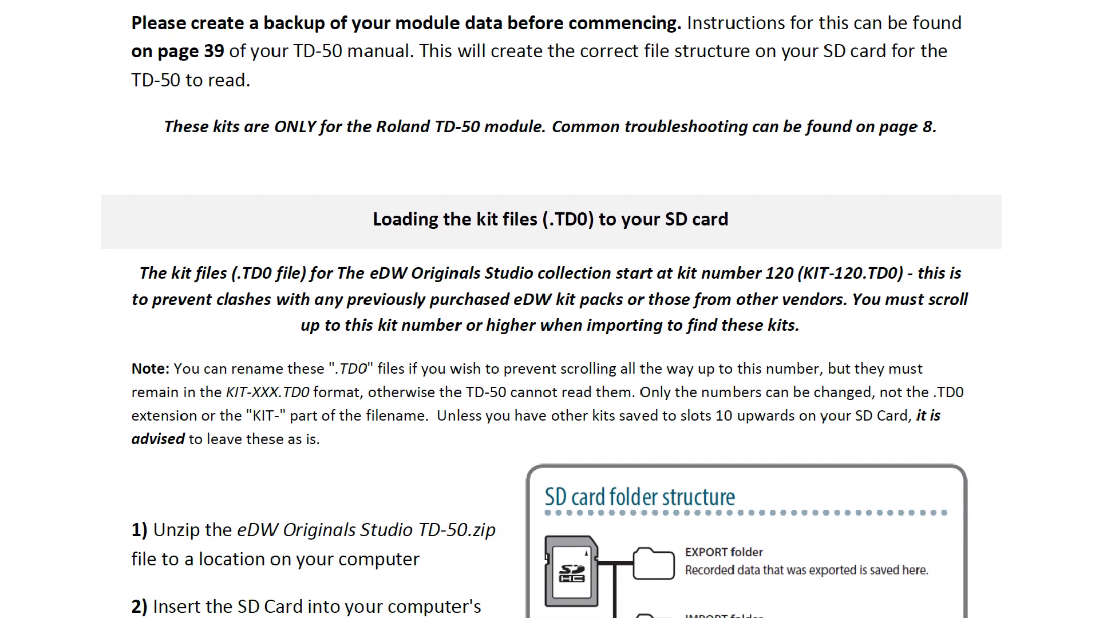
{"action": "scroll", "scroll_direction": "down", "scroll_amount": 3}
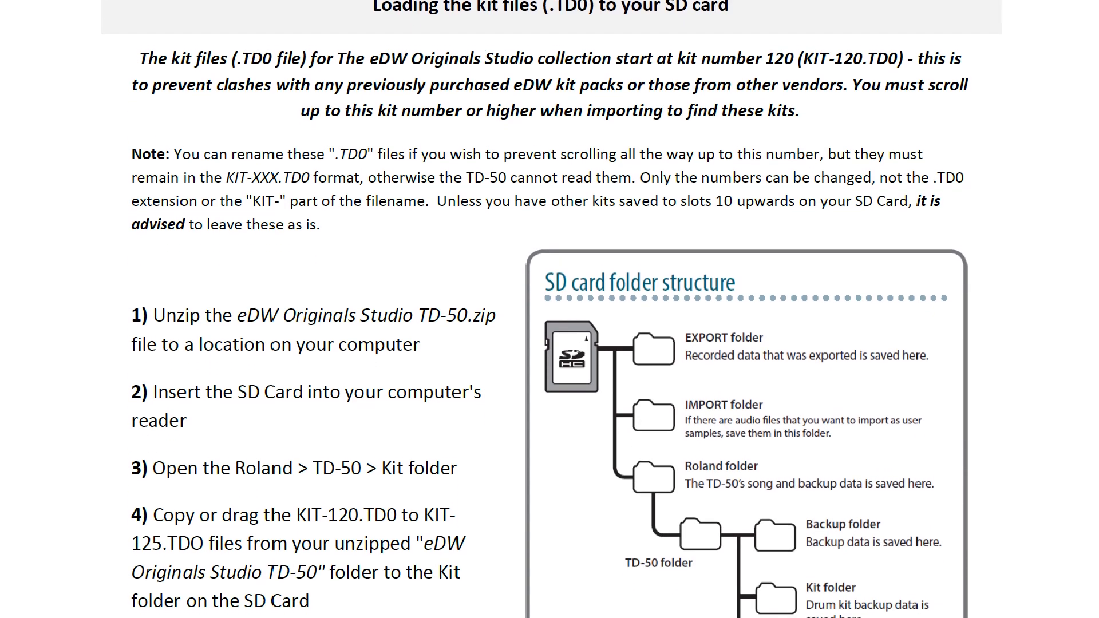
{"action": "scroll", "scroll_direction": "down", "scroll_amount": 3}
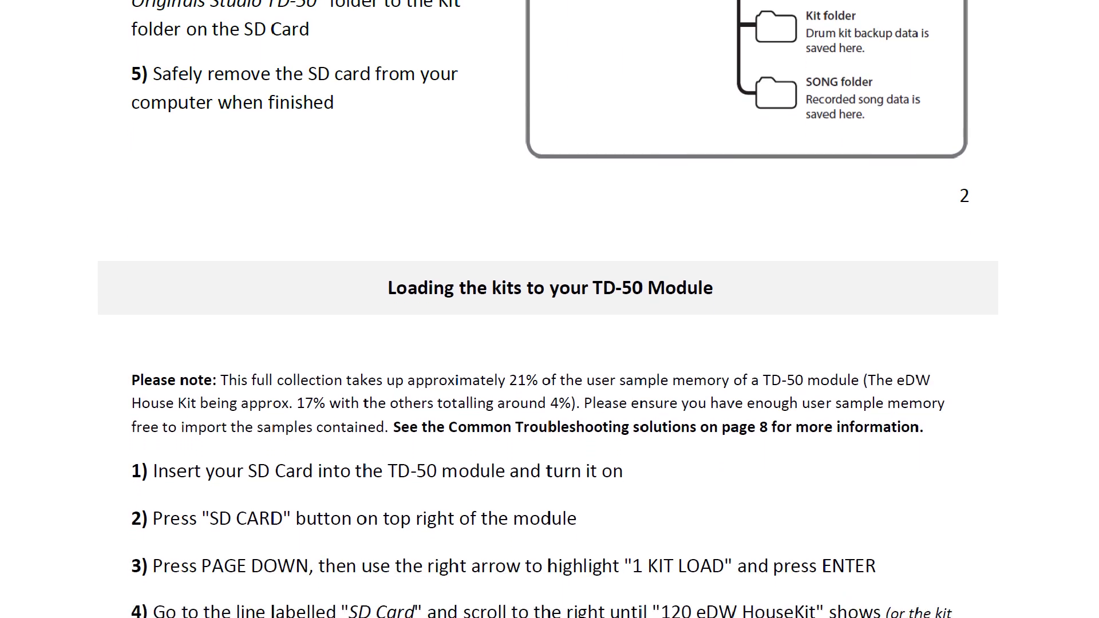
{"action": "scroll", "scroll_direction": "down", "scroll_amount": 3}
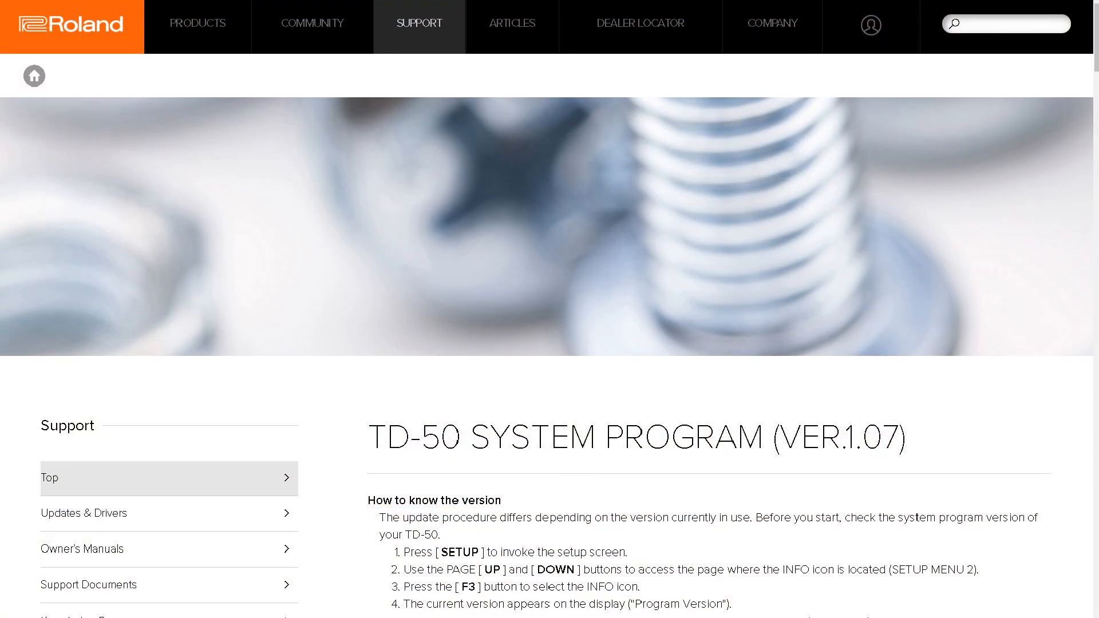
{"action": "scroll", "scroll_direction": "down", "scroll_amount": 3}
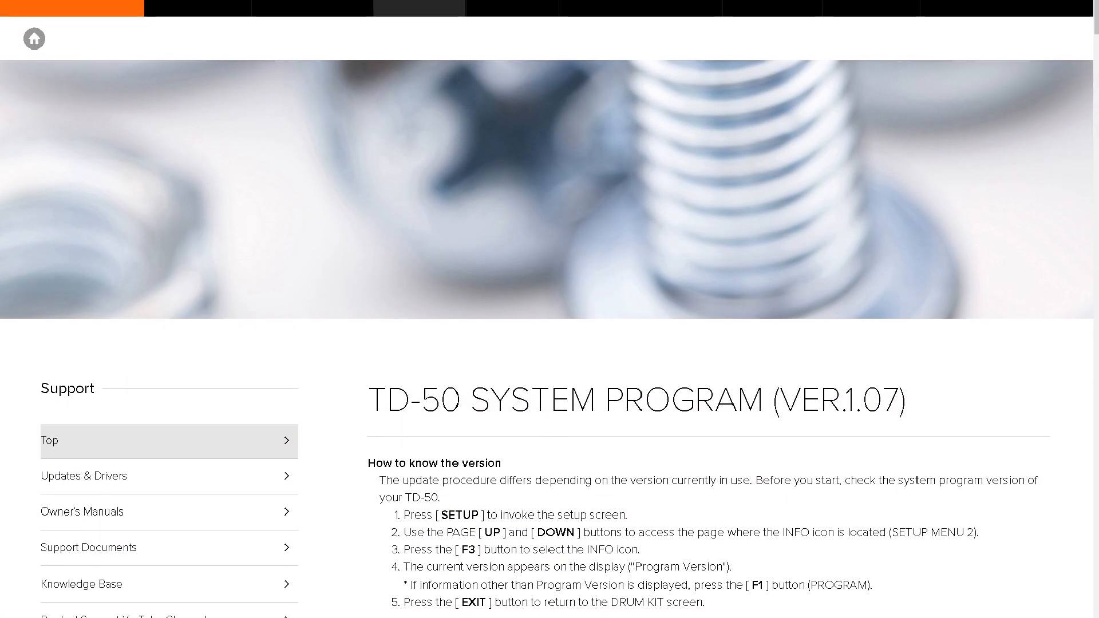
{"action": "scroll", "scroll_direction": "down", "scroll_amount": 3}
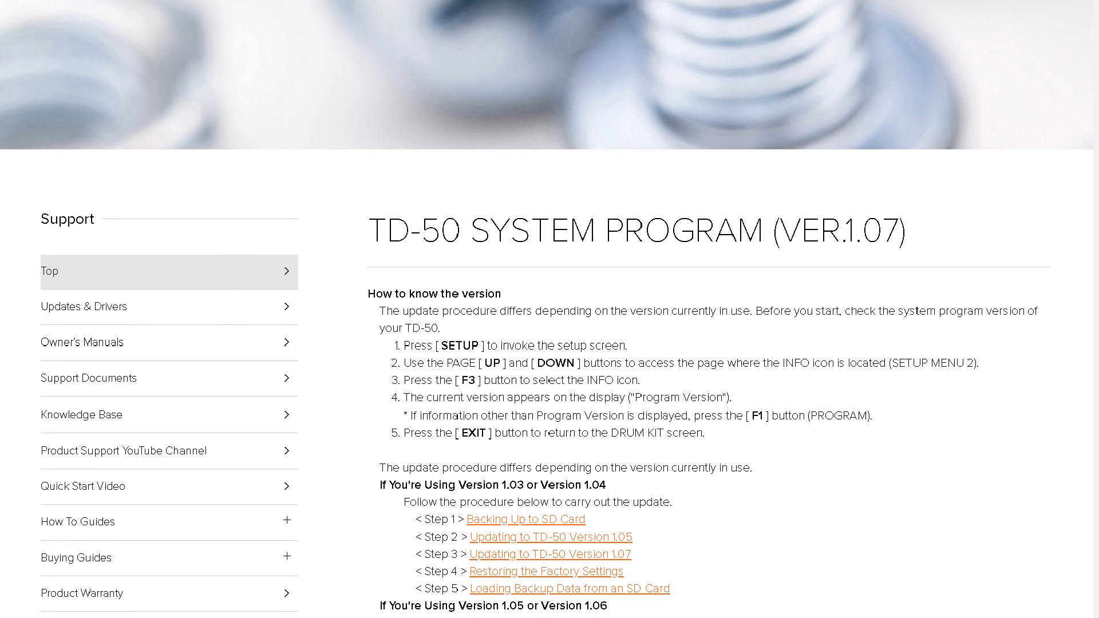
{"action": "scroll", "scroll_direction": "down", "scroll_amount": 3}
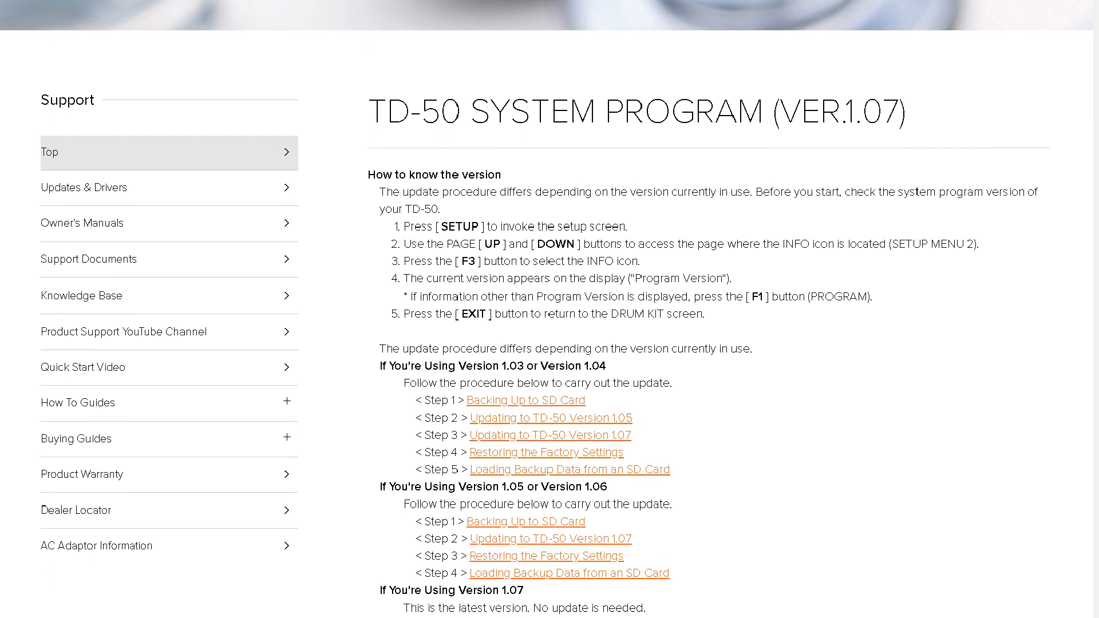
{"action": "scroll", "scroll_direction": "down", "scroll_amount": 3}
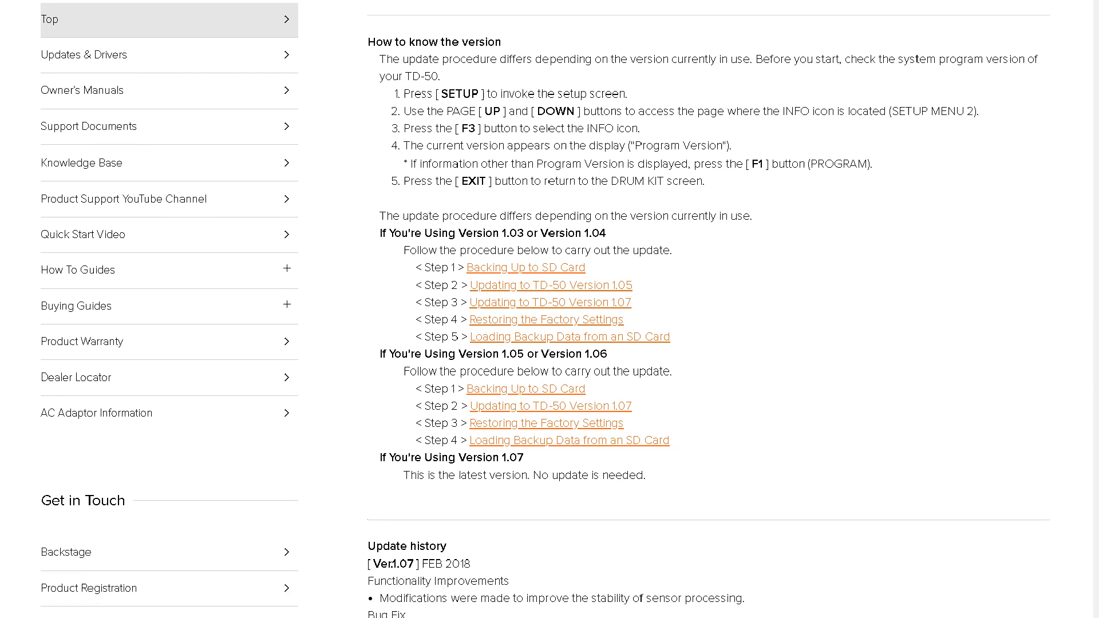
{"action": "scroll", "scroll_direction": "down", "scroll_amount": 3}
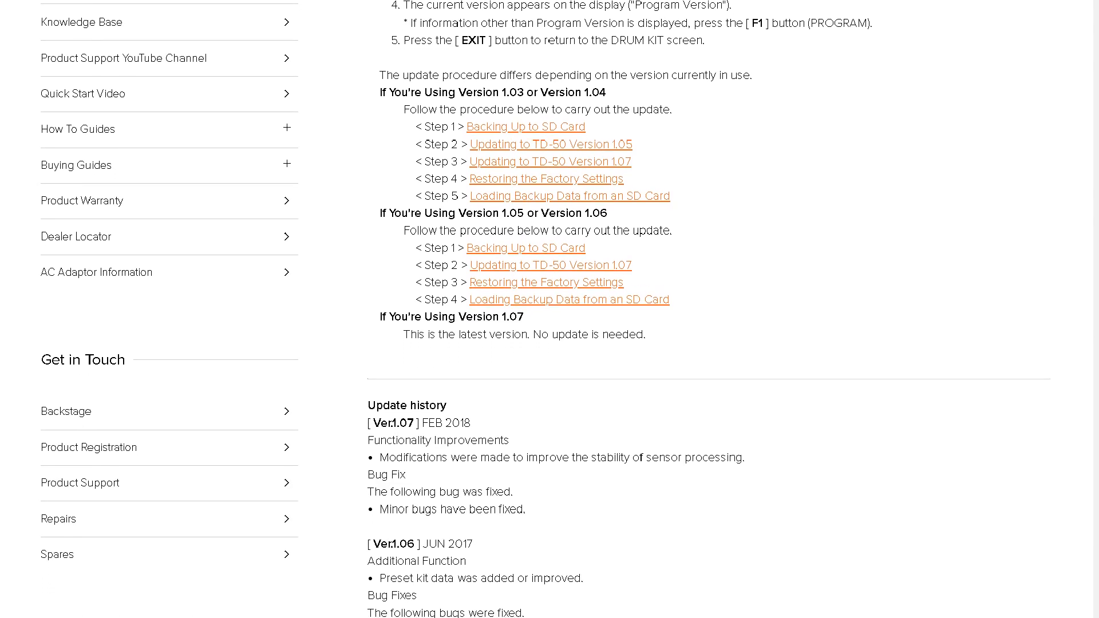
{"action": "scroll", "scroll_direction": "down", "scroll_amount": 3}
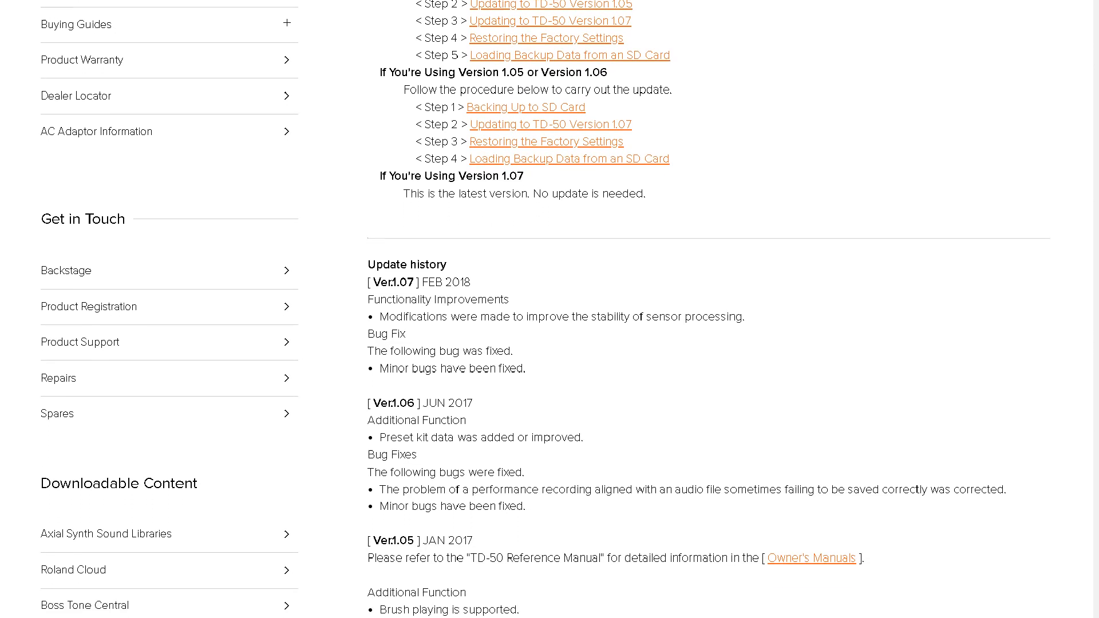
{"action": "scroll", "scroll_direction": "down", "scroll_amount": 3}
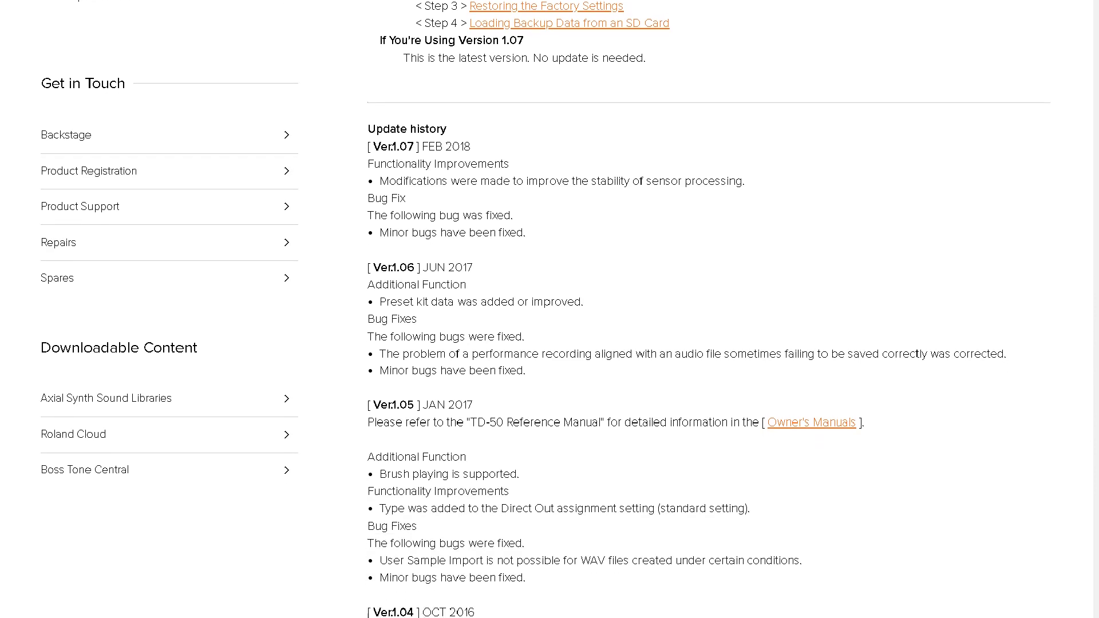
{"action": "scroll", "scroll_direction": "down", "scroll_amount": 3}
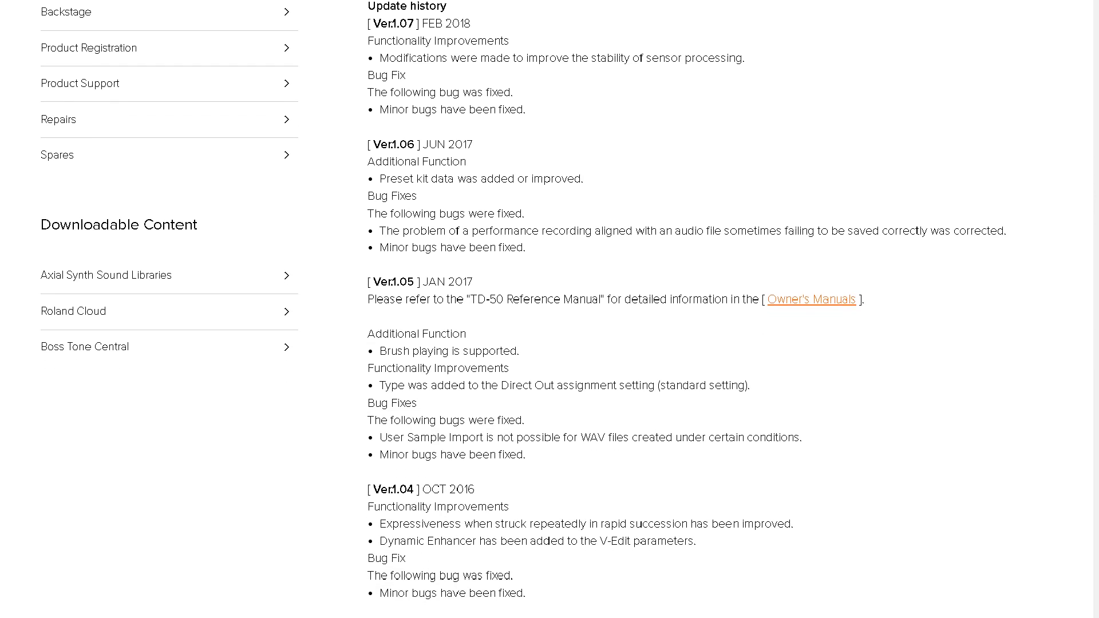
{"action": "scroll", "scroll_direction": "down", "scroll_amount": 3}
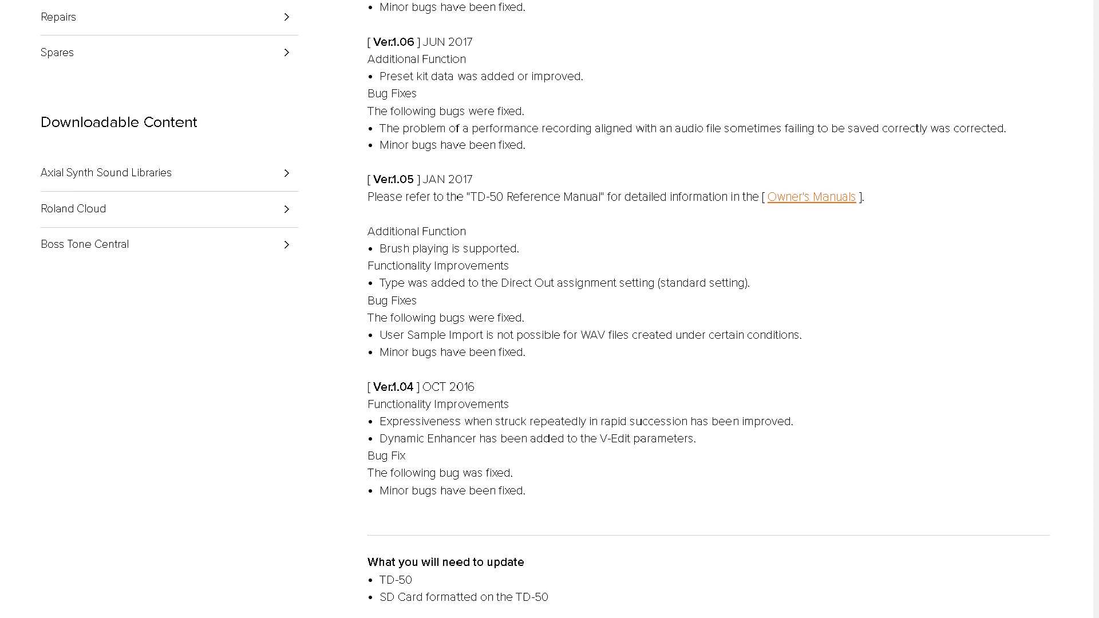
{"action": "scroll", "scroll_direction": "down", "scroll_amount": 3}
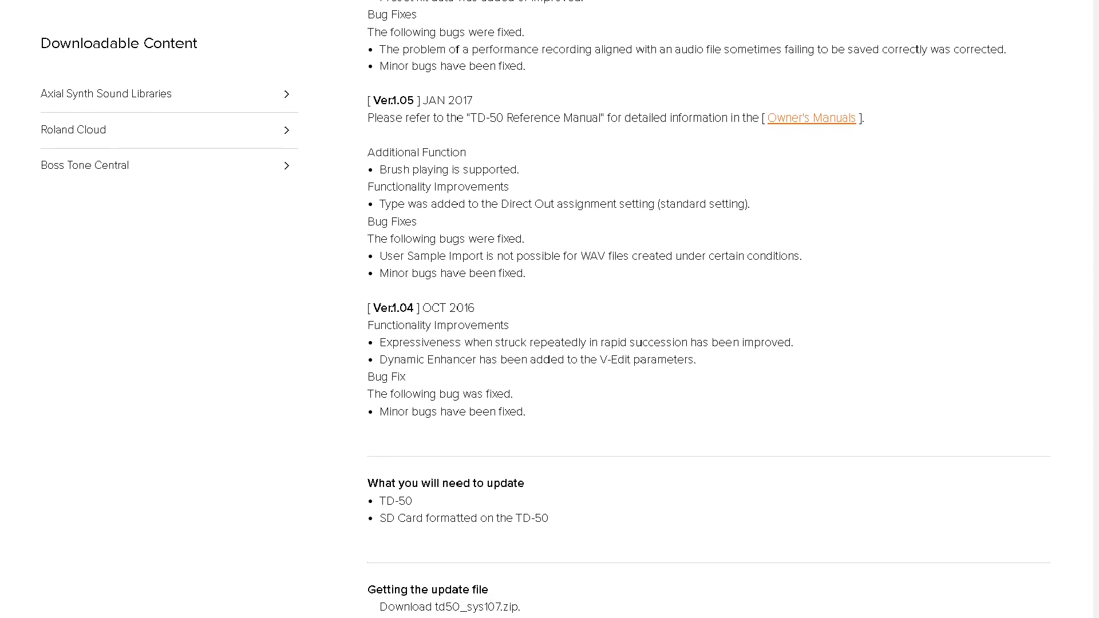
{"action": "scroll", "scroll_direction": "down", "scroll_amount": 3}
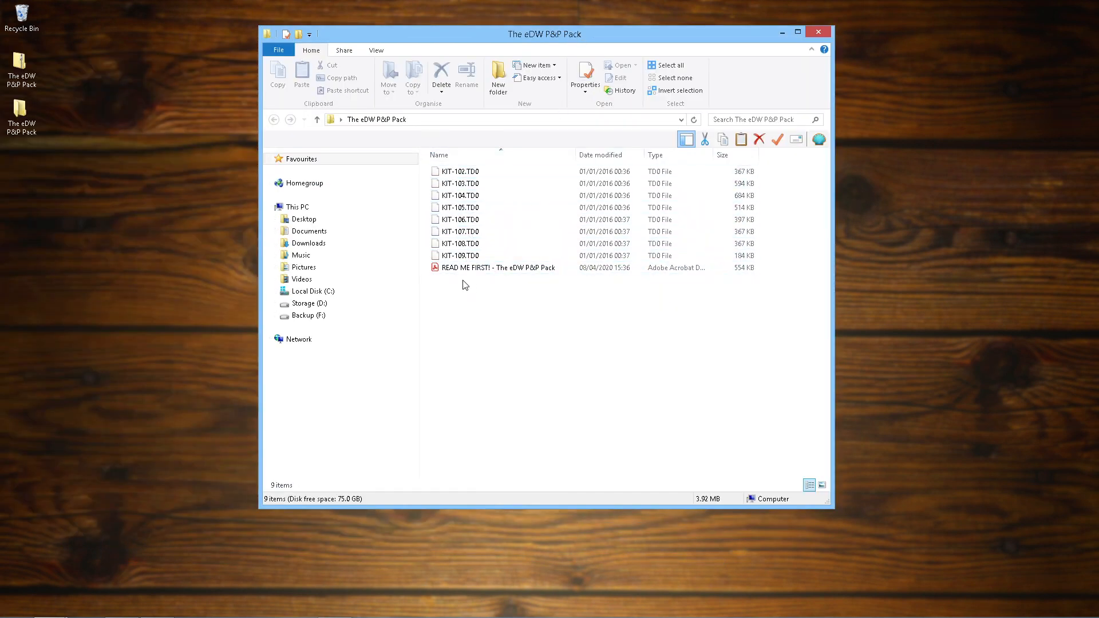
Step: Select entries in the Explorer windows to bring up the MODULE SD (Q:) card
{"action": "left_click", "coordinate": [499, 266]}
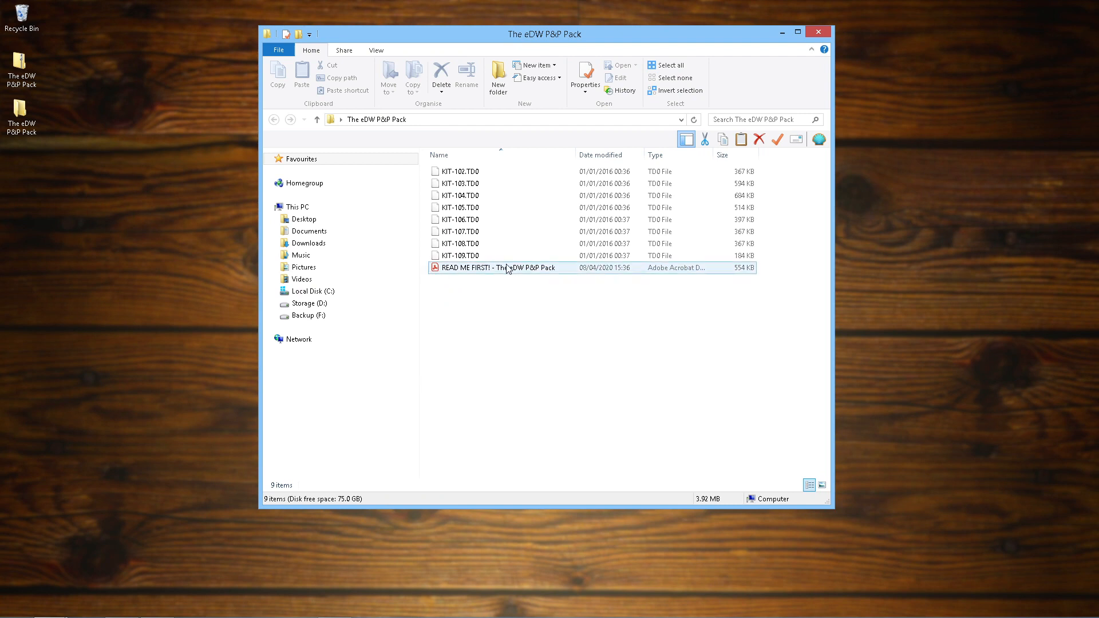
{"action": "left_click", "coordinate": [511, 324]}
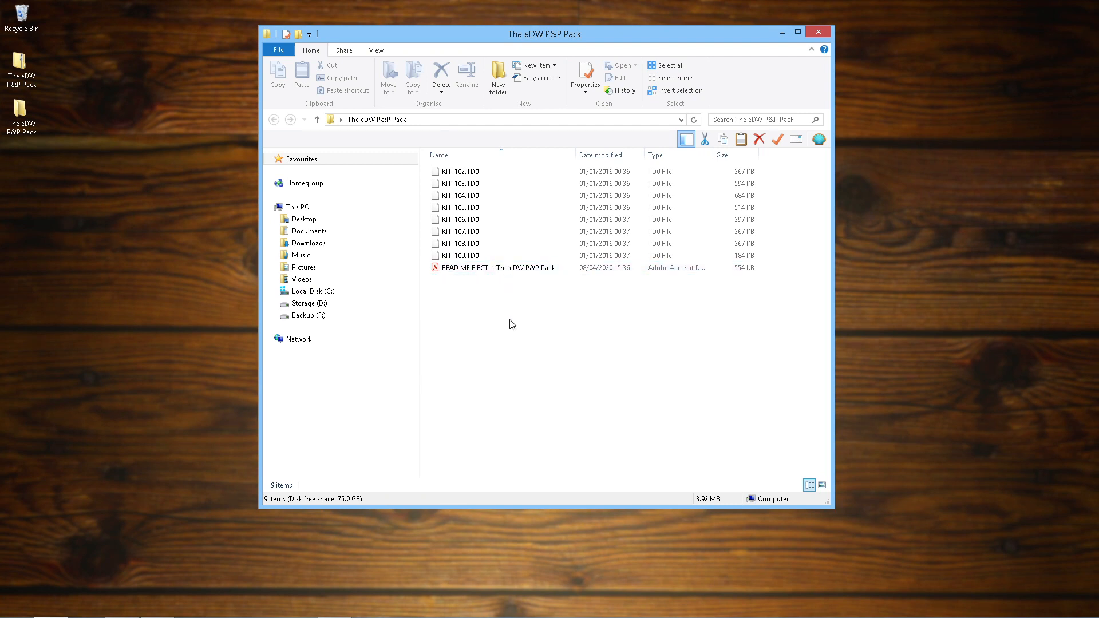
{"action": "left_click", "coordinate": [460, 170]}
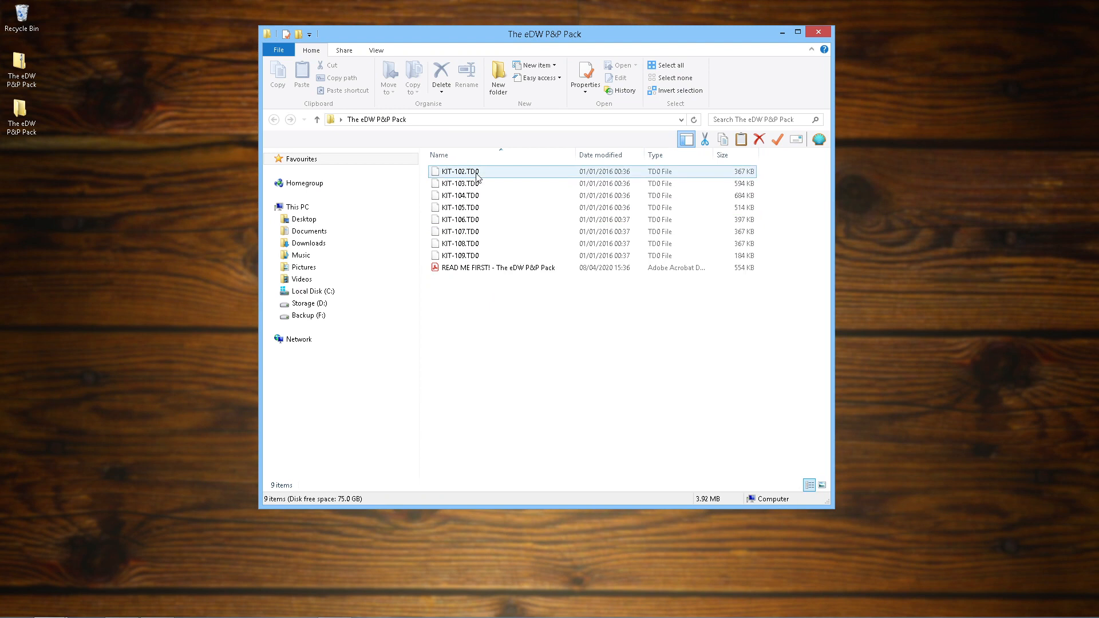
{"action": "left_click", "coordinate": [460, 242]}
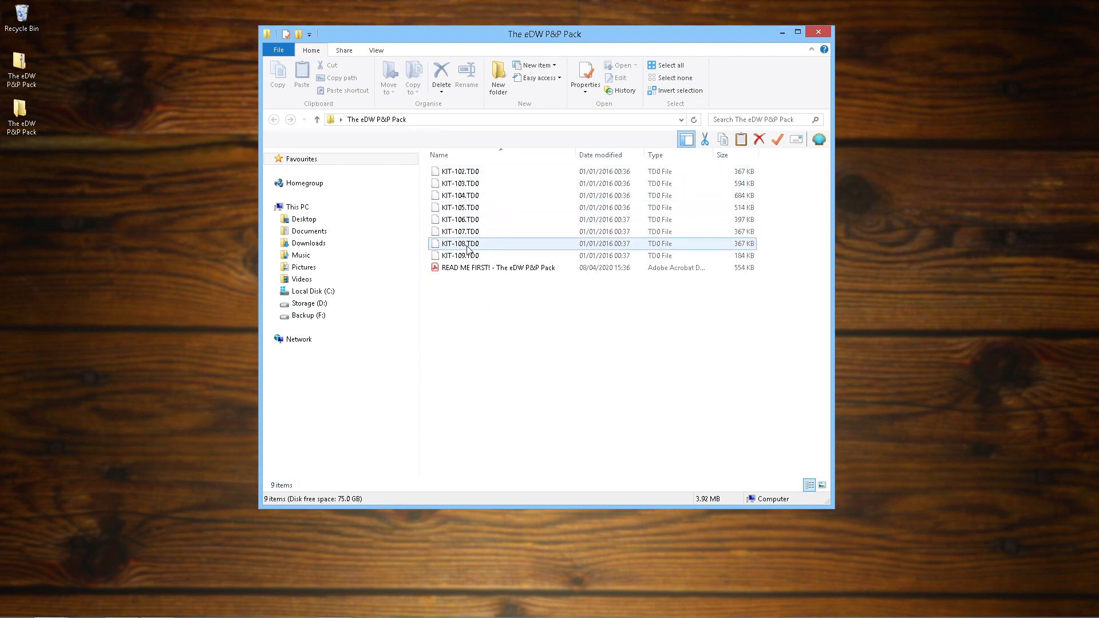
{"action": "left_click", "coordinate": [498, 267]}
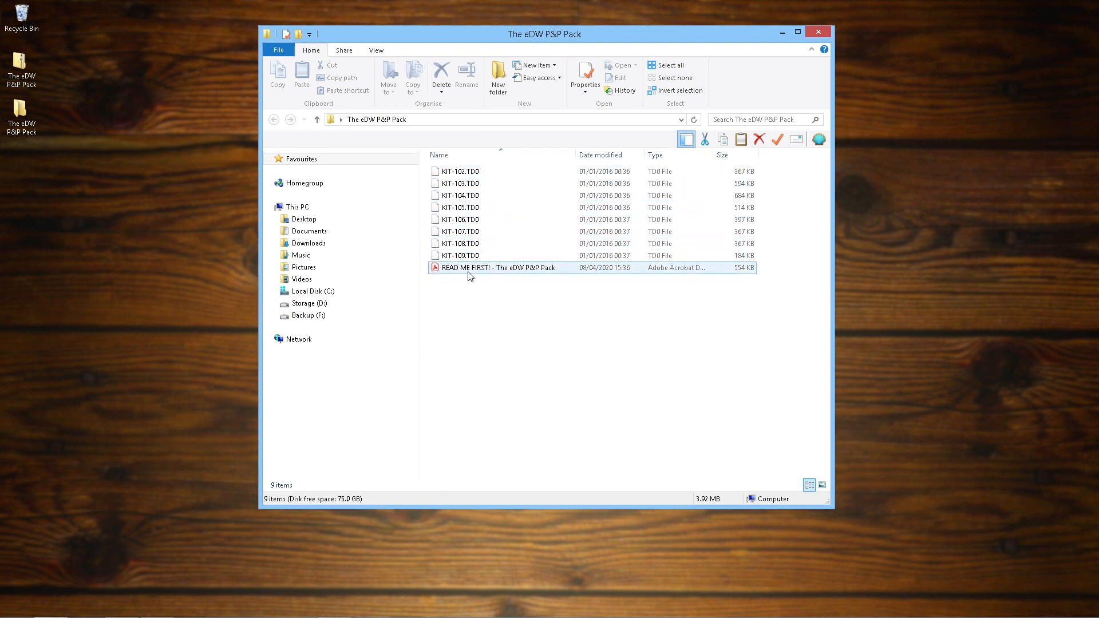
{"action": "left_click", "coordinate": [474, 312]}
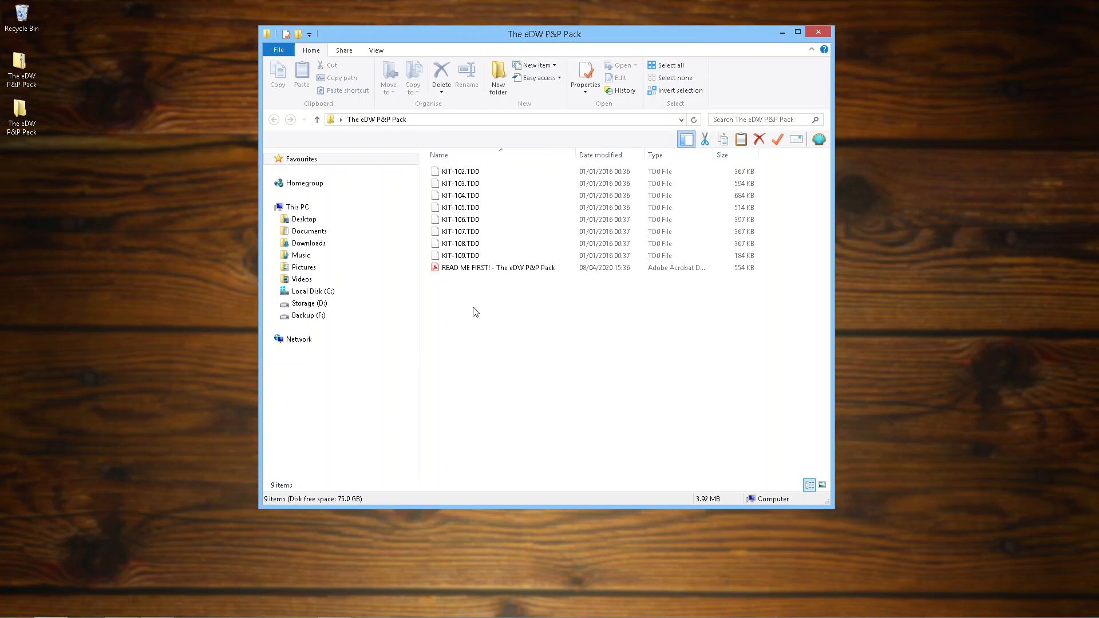
{"action": "left_click", "coordinate": [460, 196]}
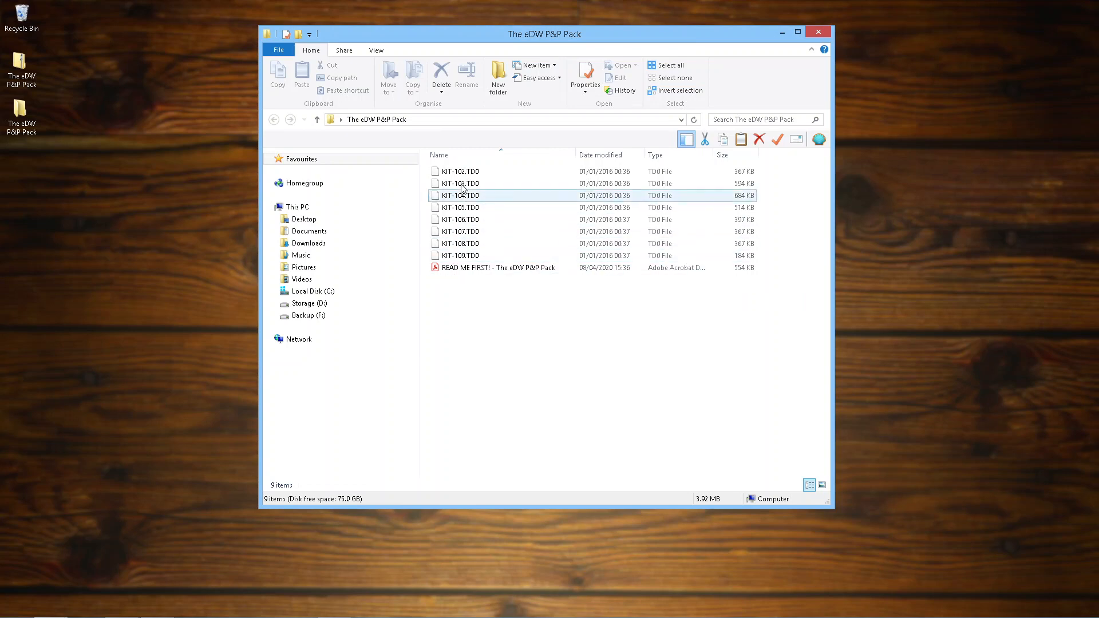
{"action": "left_click", "coordinate": [461, 171]}
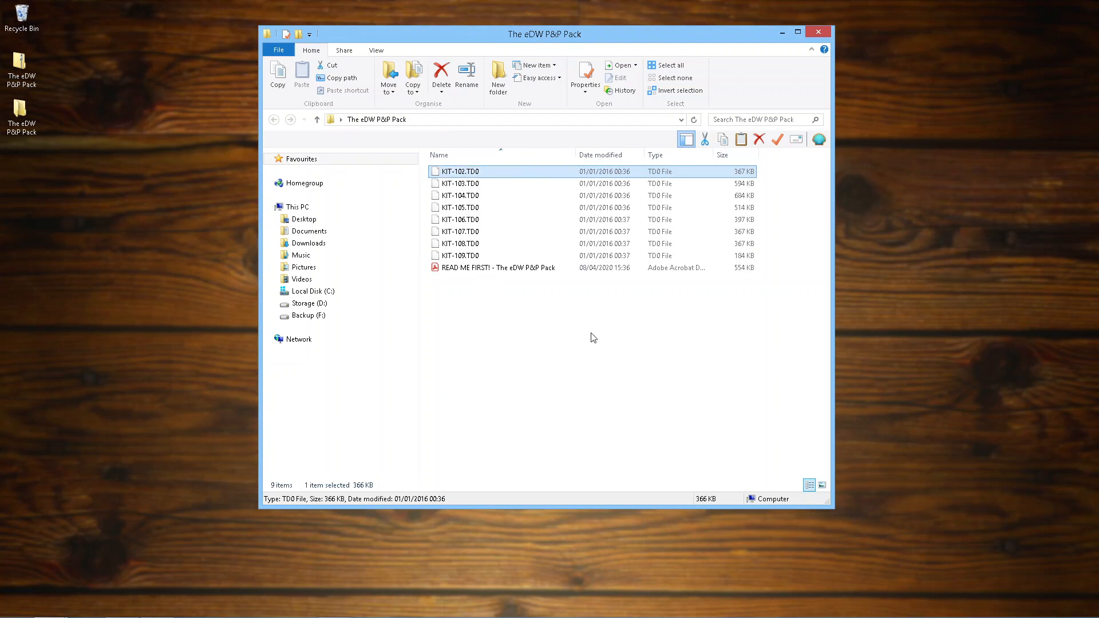
Step: Deselect KIT-102 and open the SD card's Roland folder toward TD-50 > Kit
{"action": "left_click", "coordinate": [592, 339]}
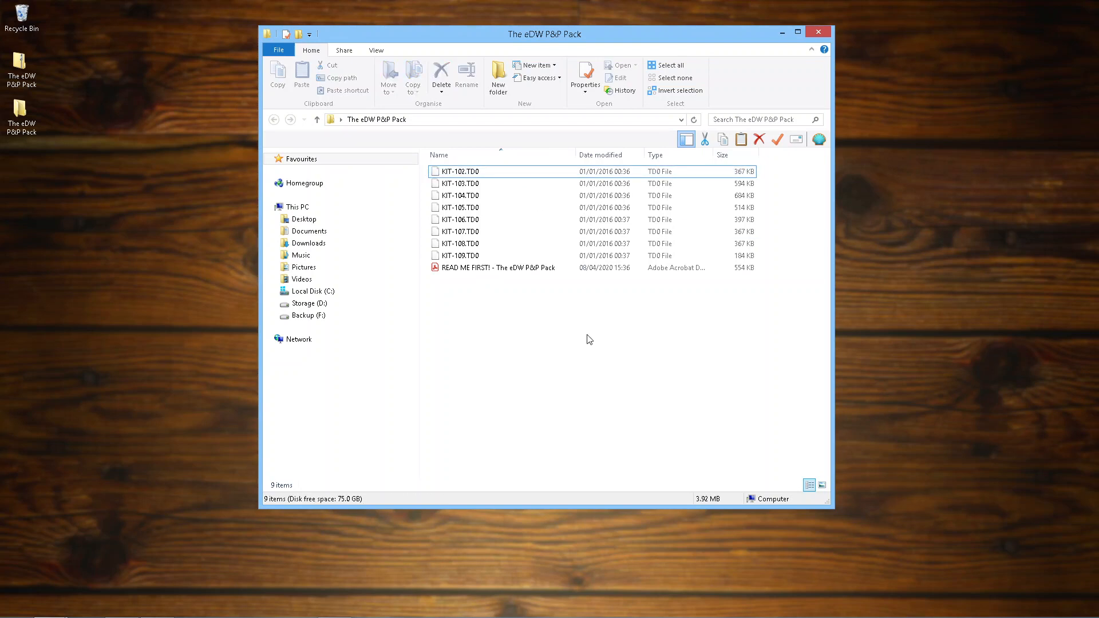
{"action": "left_click", "coordinate": [469, 184]}
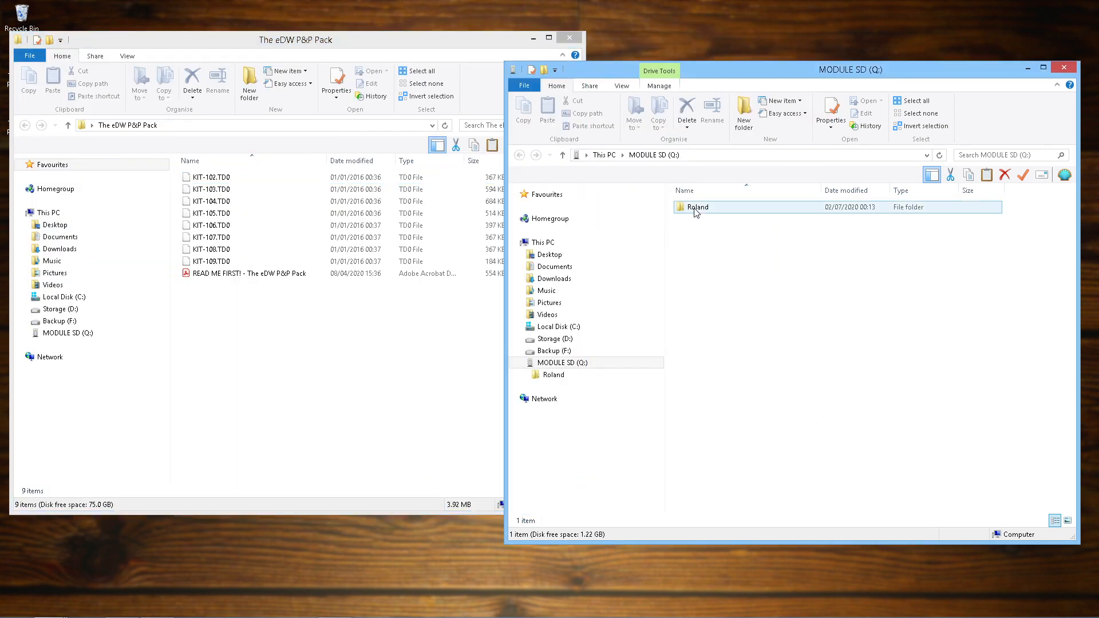
{"action": "double_click", "coordinate": [697, 207]}
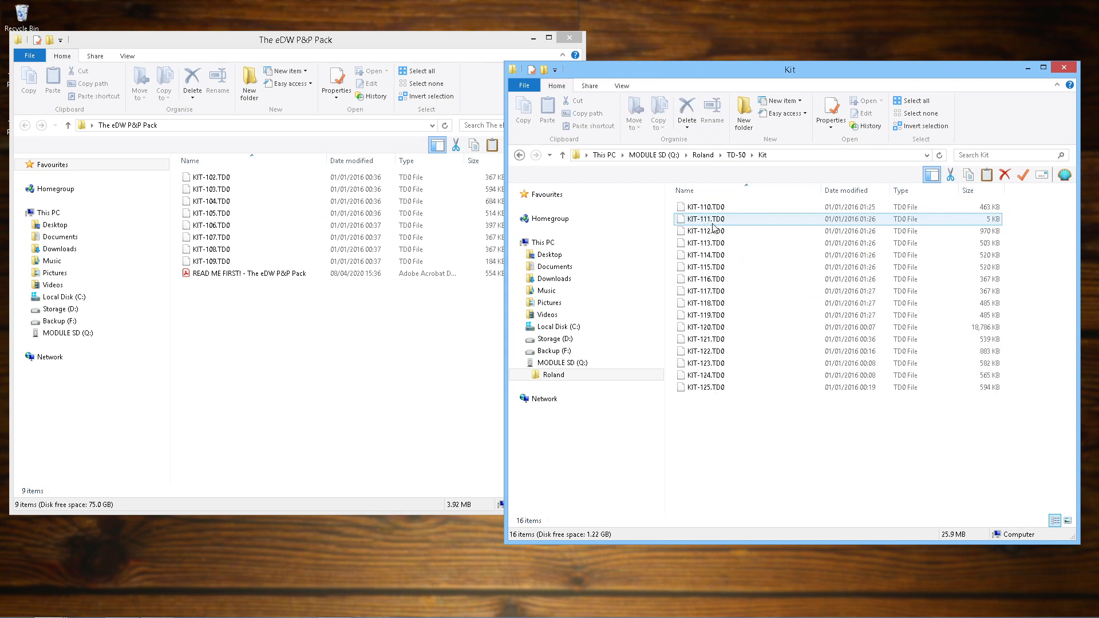
{"action": "left_click", "coordinate": [212, 202]}
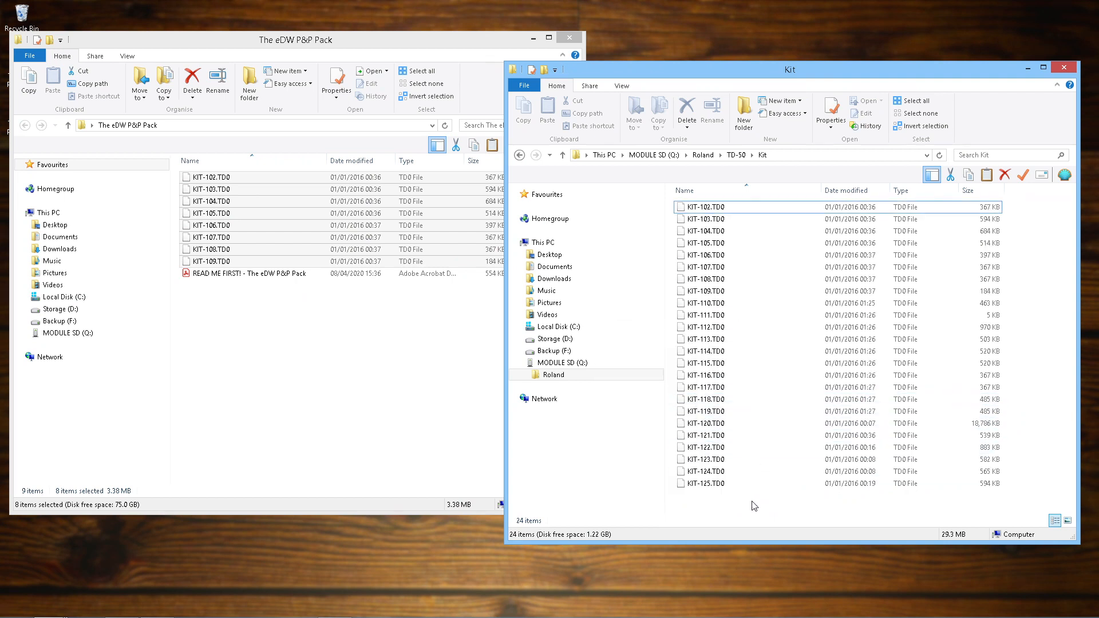
Step: Close the Kit window and The eDW P&P Pack window once KIT-102 to KIT-109 are present
{"action": "left_click", "coordinate": [707, 435]}
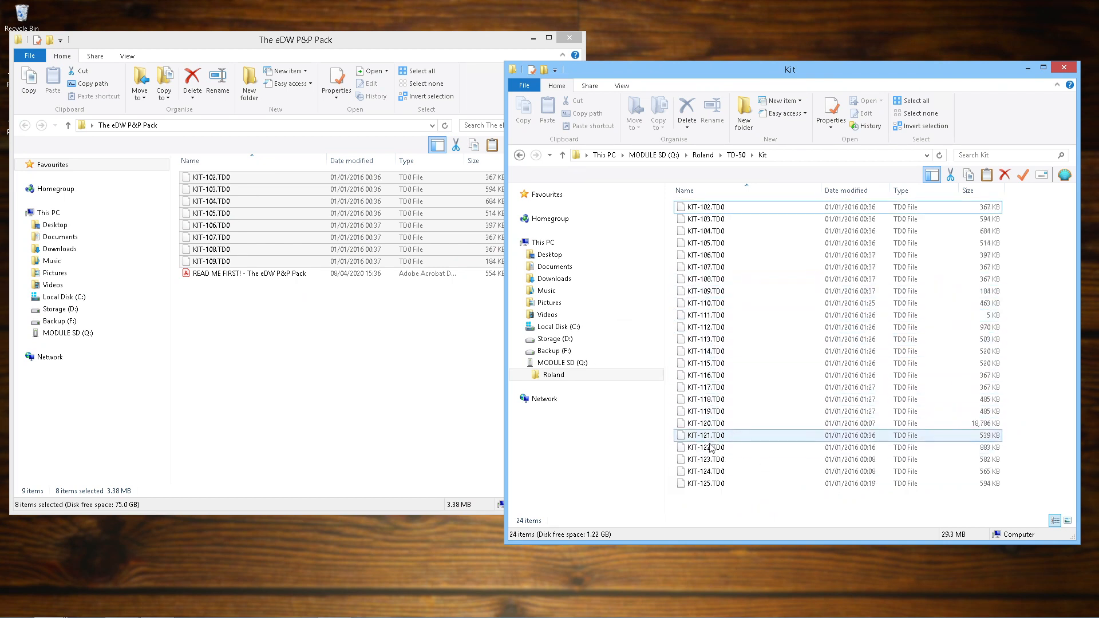
{"action": "left_click", "coordinate": [708, 208]}
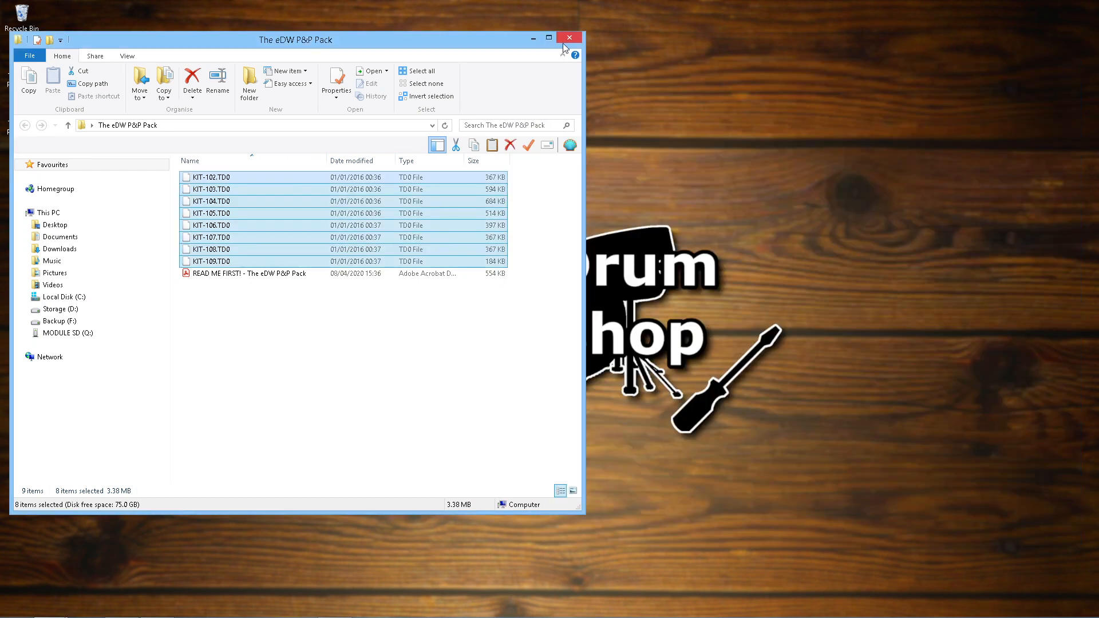
{"action": "left_click", "coordinate": [569, 37]}
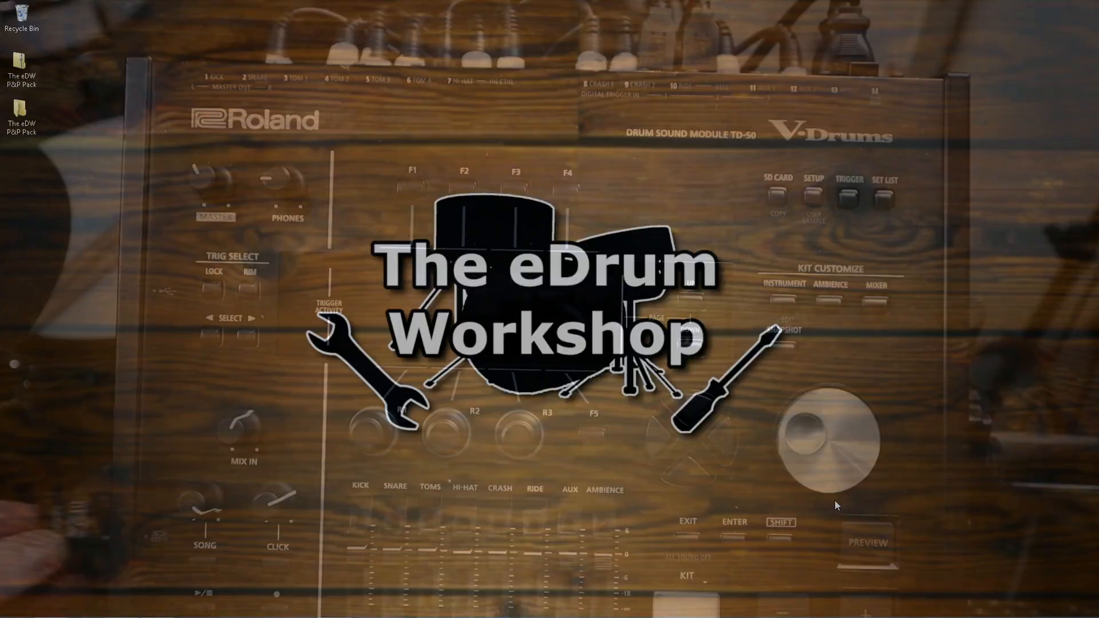